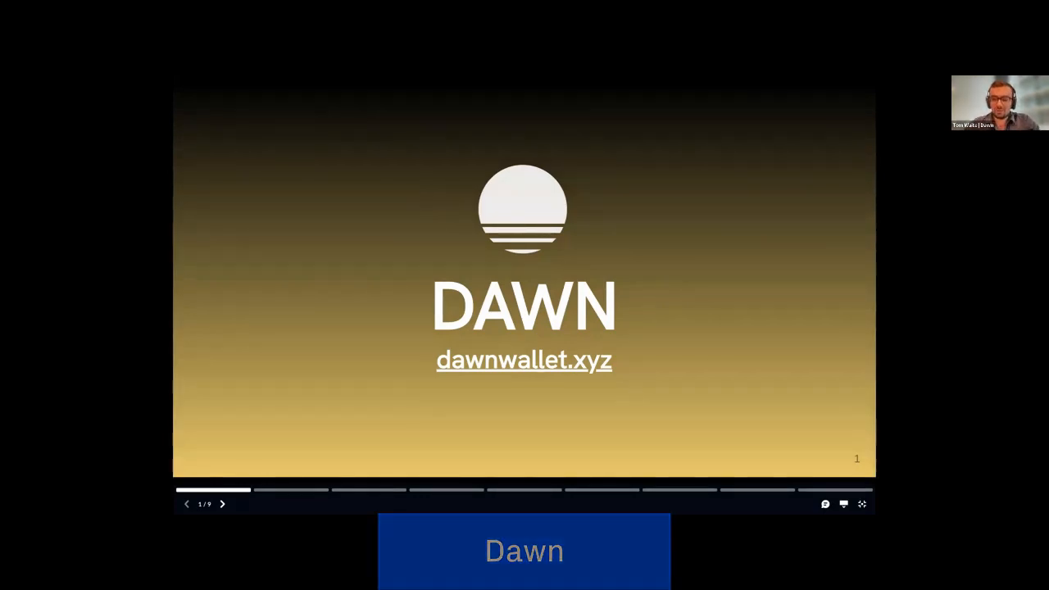
- Advance through the tagline slide to the crypto-native engineering team slide
click(223, 505)
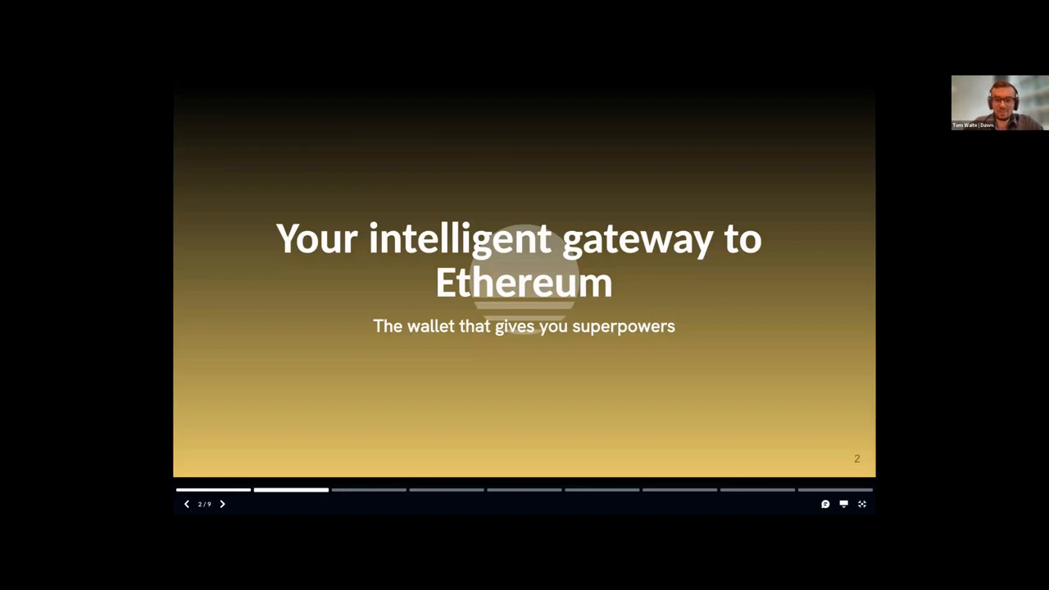
click(223, 505)
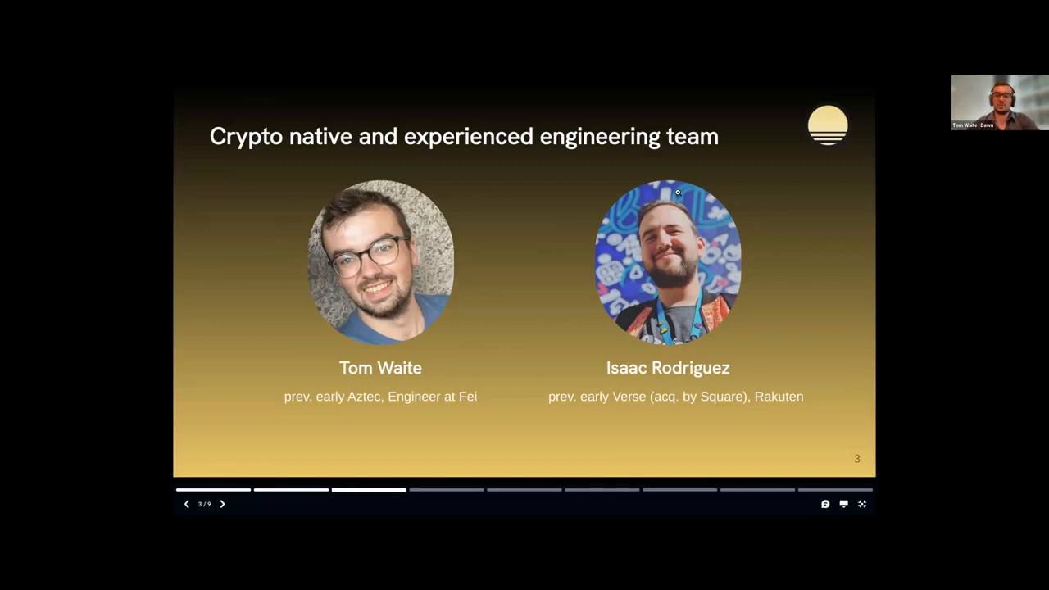
- Advance past the crypto UX slide to the noisy, chaotic experience slide
click(223, 505)
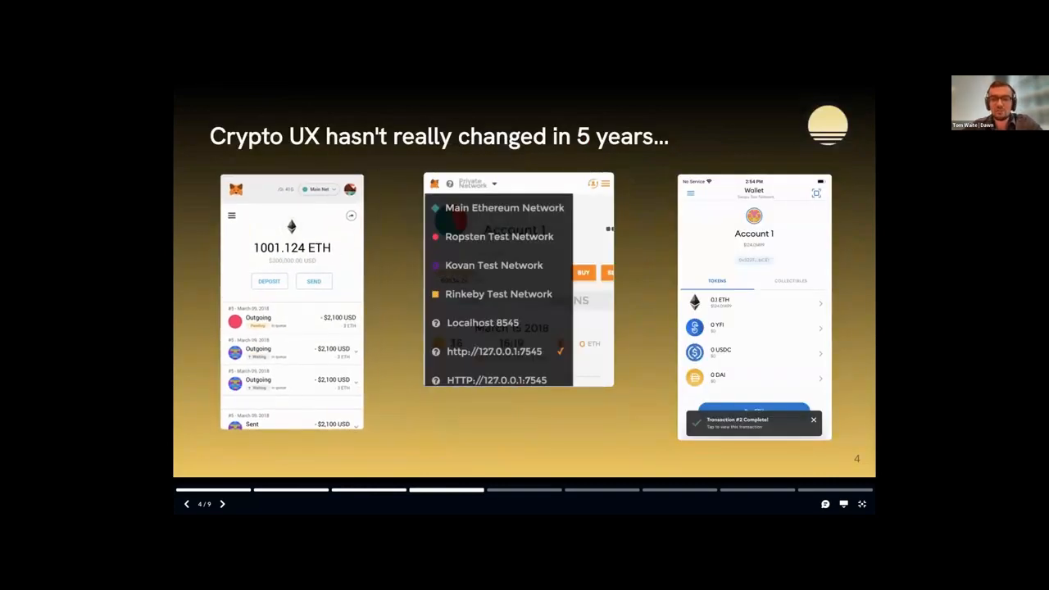
click(223, 505)
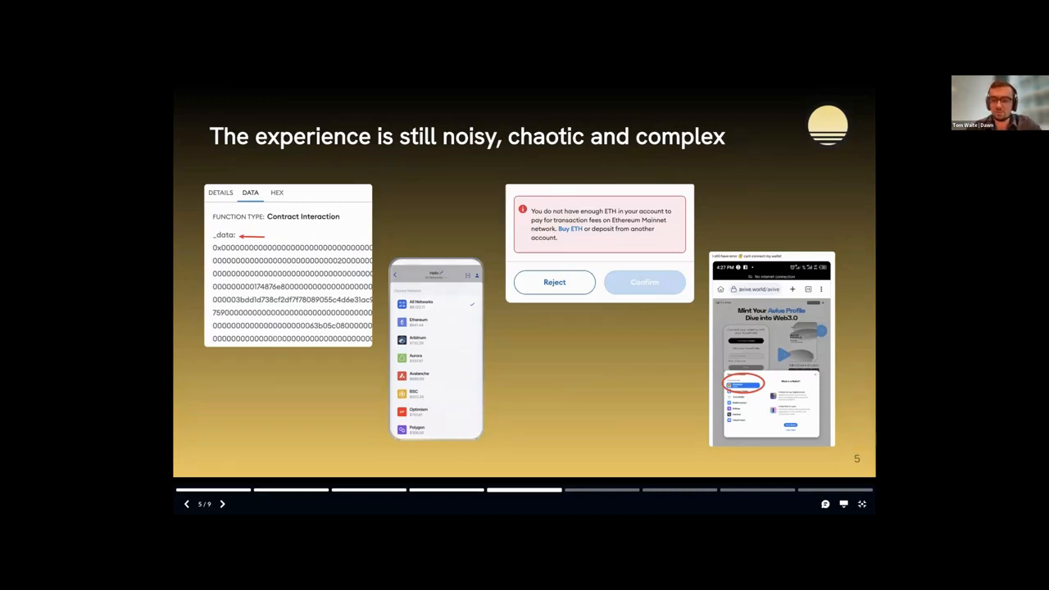
- Advance to slide 6 on shipping the Safari Extension with user posts
click(223, 504)
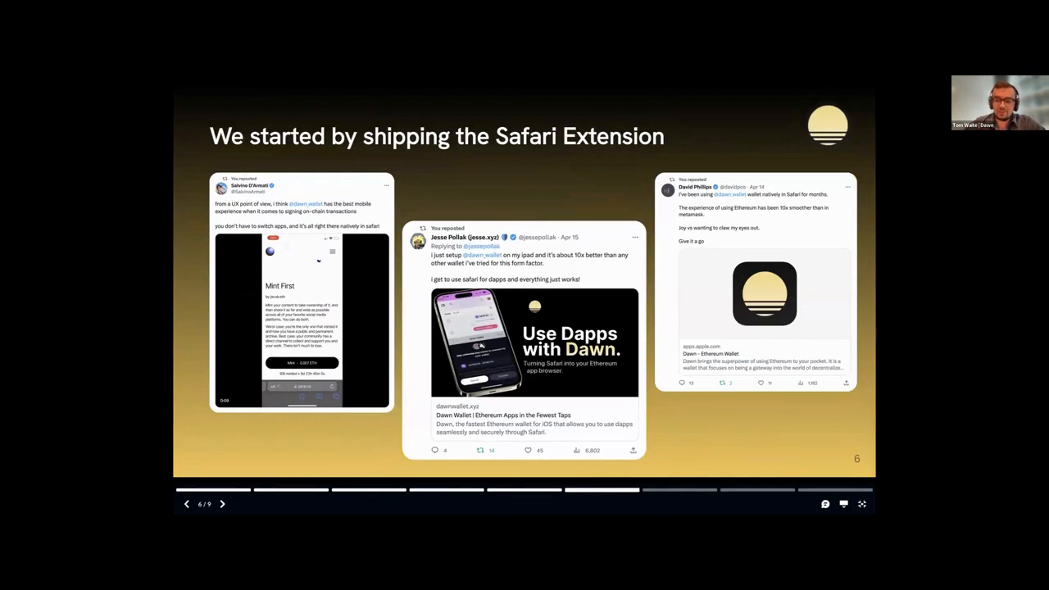
- Advance to slide 8, the Dawn wallet app demo video
click(223, 505)
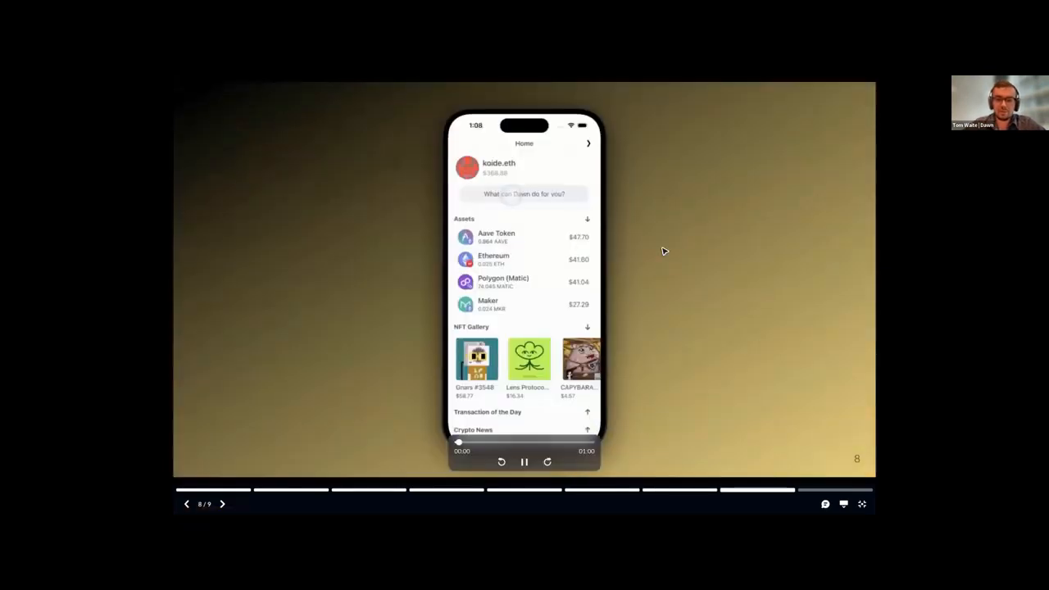
- Play the demo through the ETH send and the 'buy aave for 100 usd' request
click(523, 193)
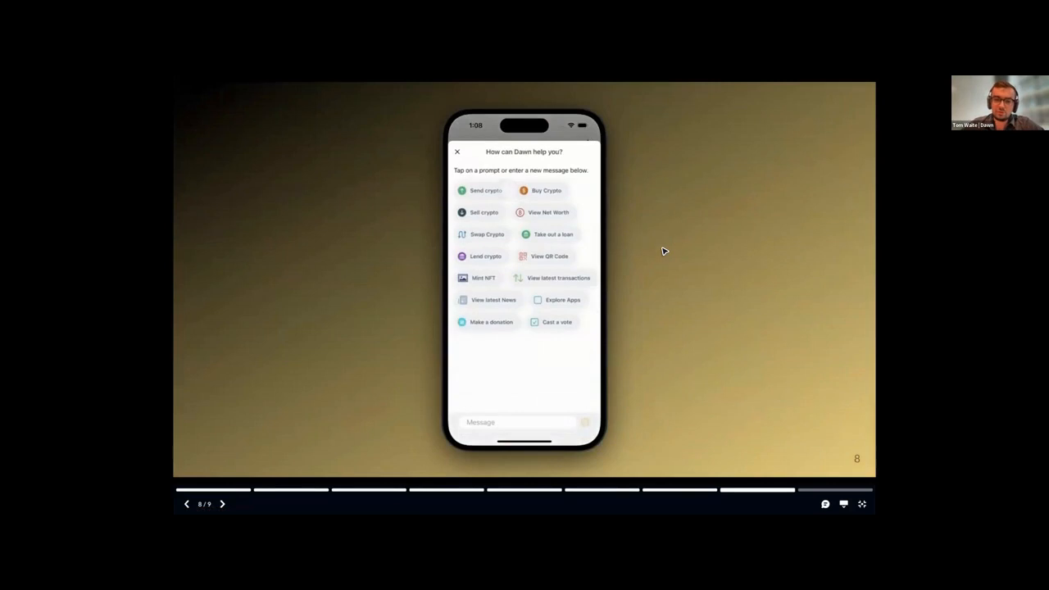
click(480, 190)
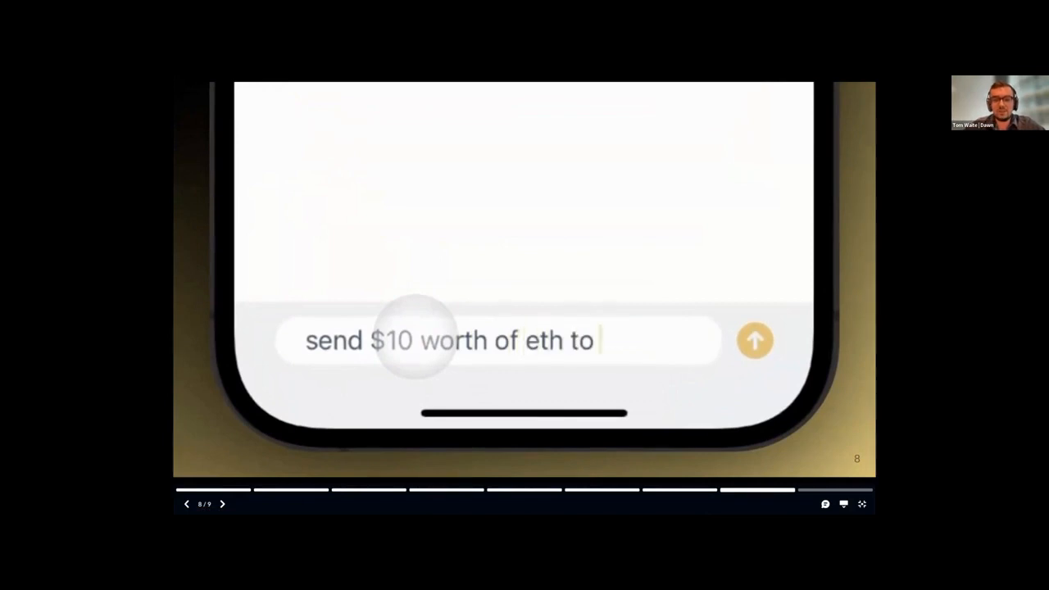
click(754, 339)
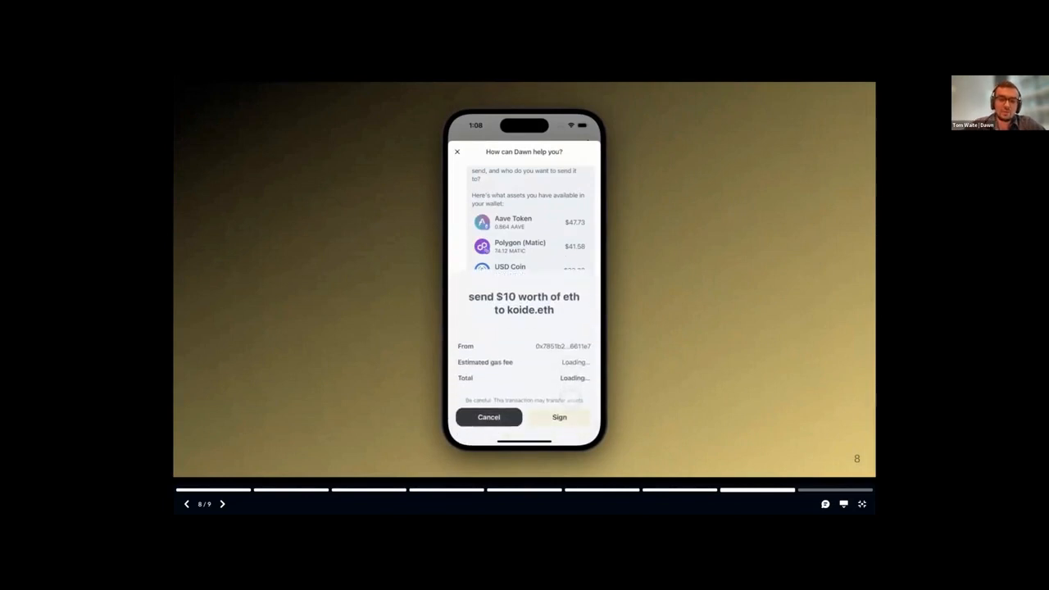
click(558, 417)
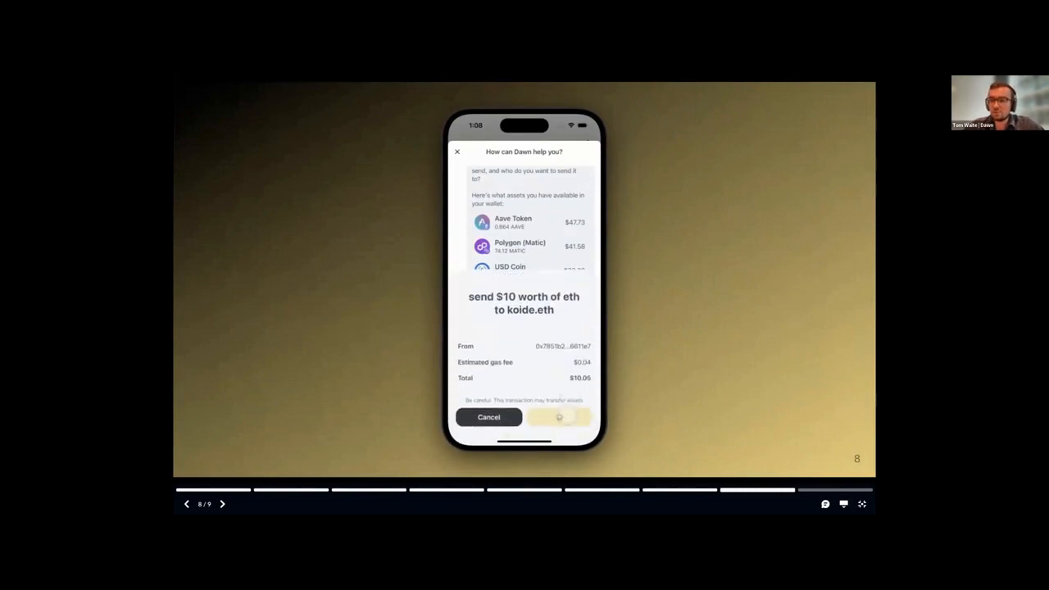
click(561, 416)
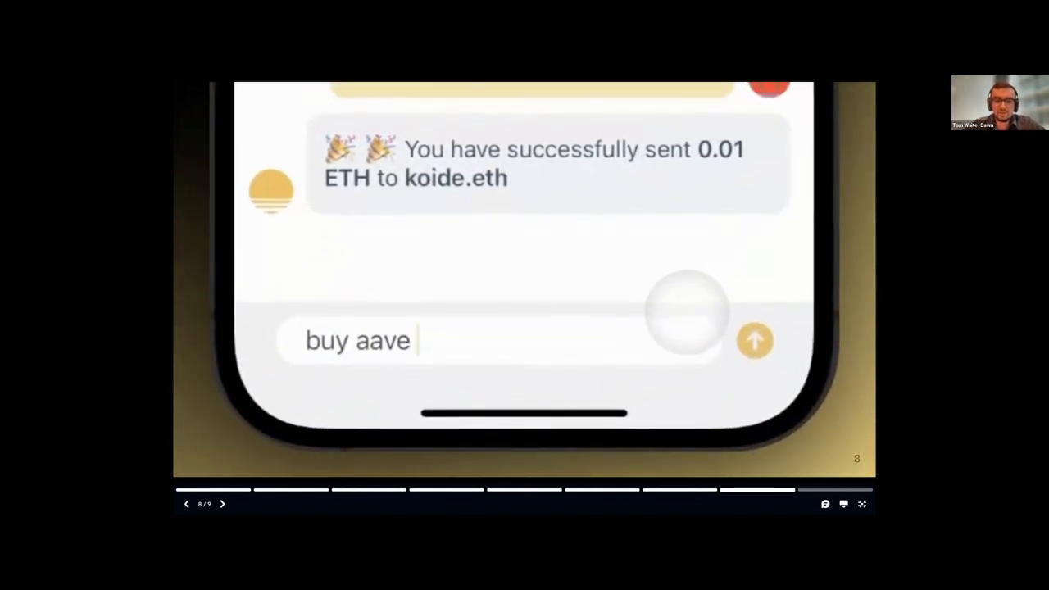
text(for 100 usd)
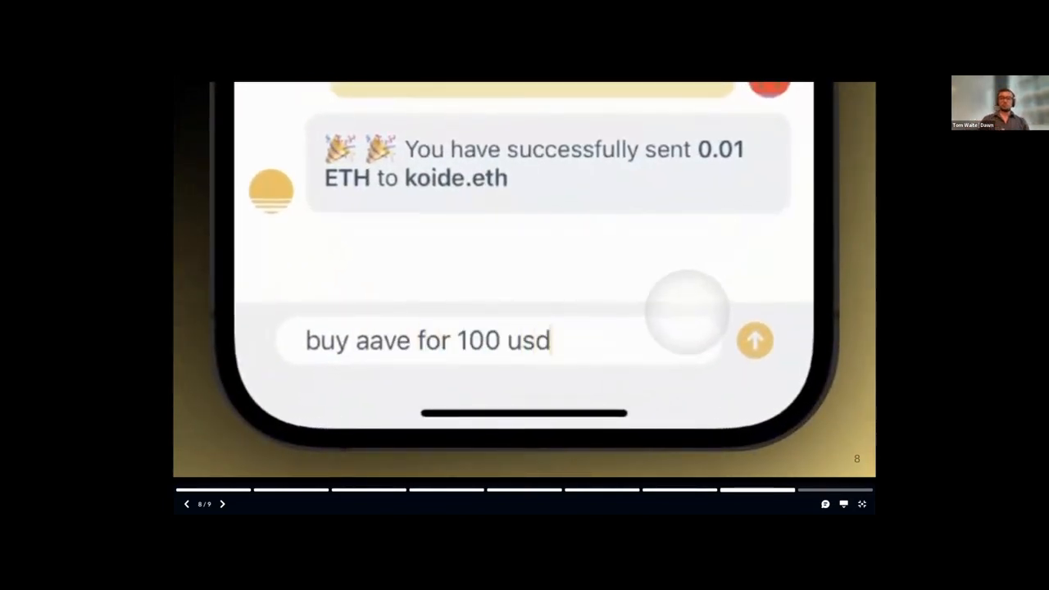
click(753, 342)
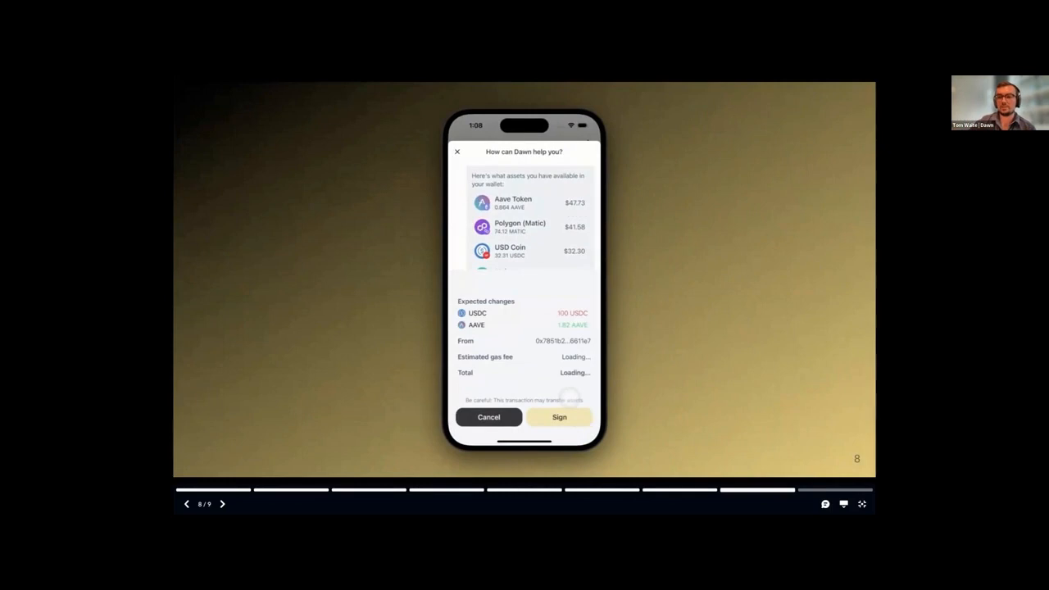
- Advance to slide 9, 'Signup and Get in touch' with the QR code
click(223, 504)
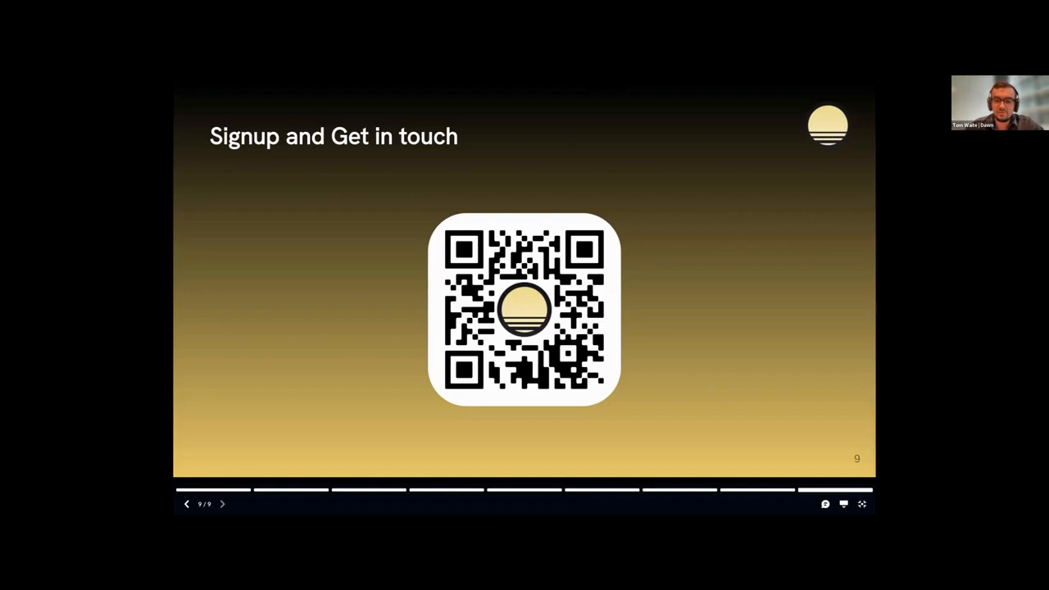
mouse_move(687, 239)
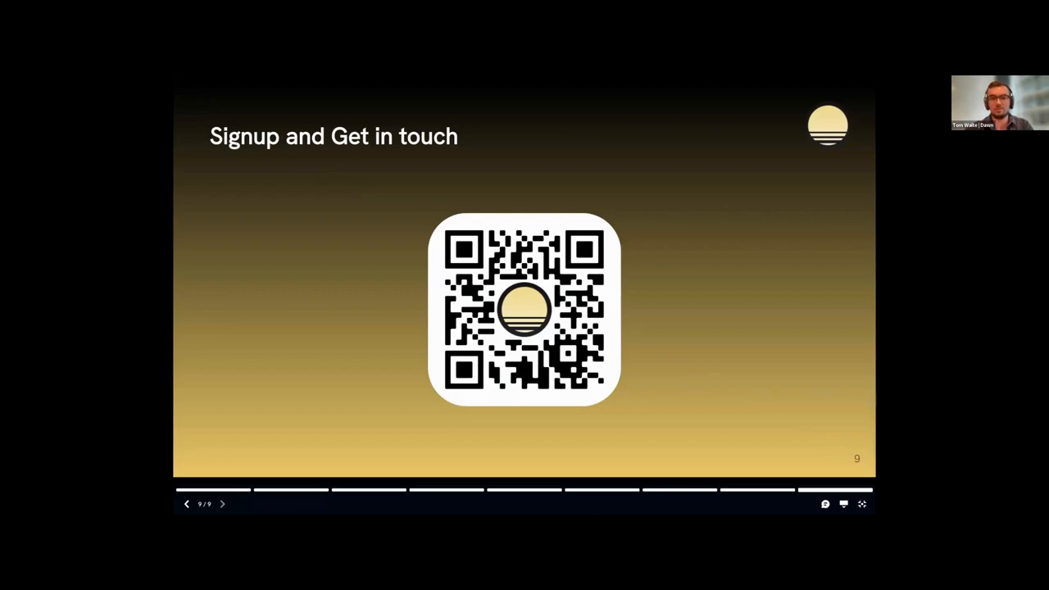
mouse_move(705, 200)
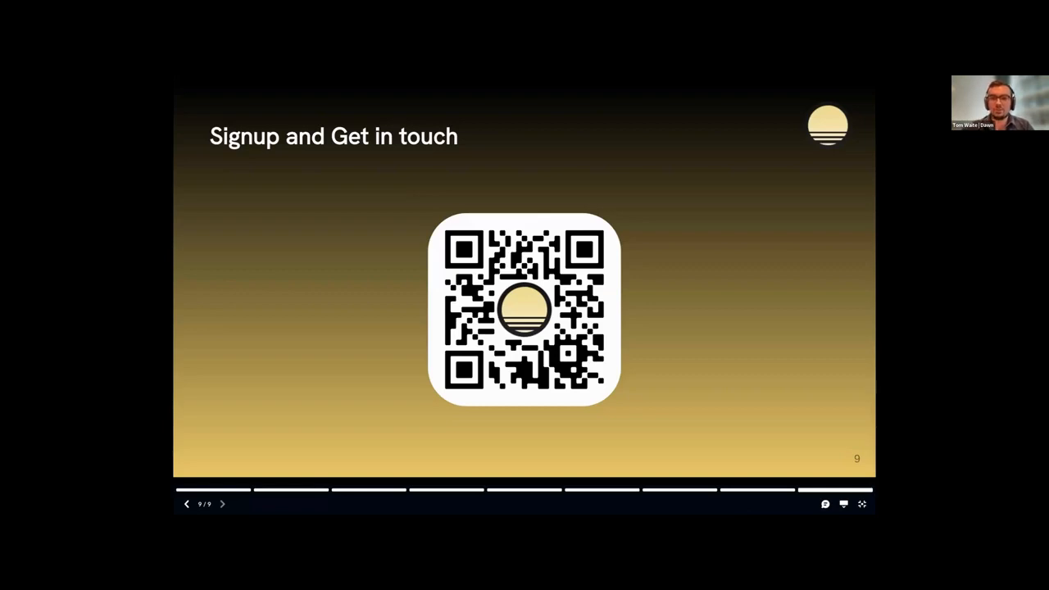
mouse_move(731, 157)
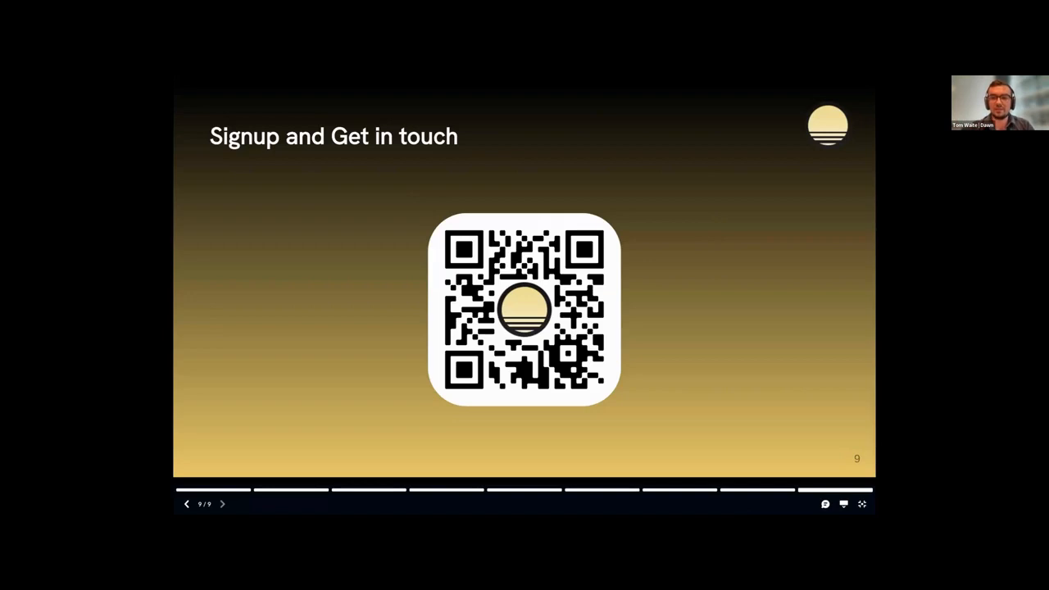
mouse_move(704, 257)
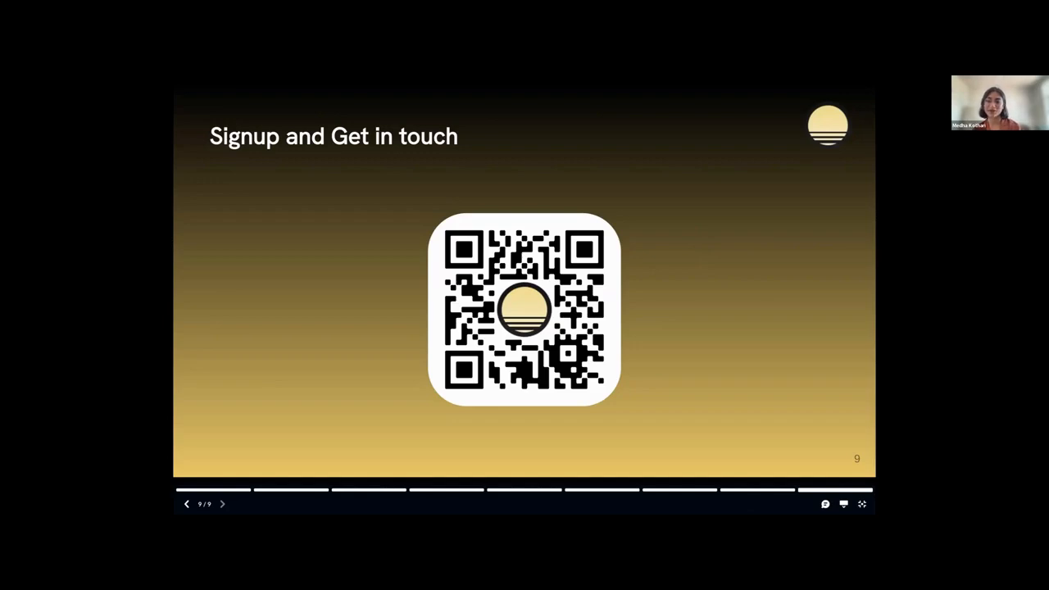
mouse_move(672, 211)
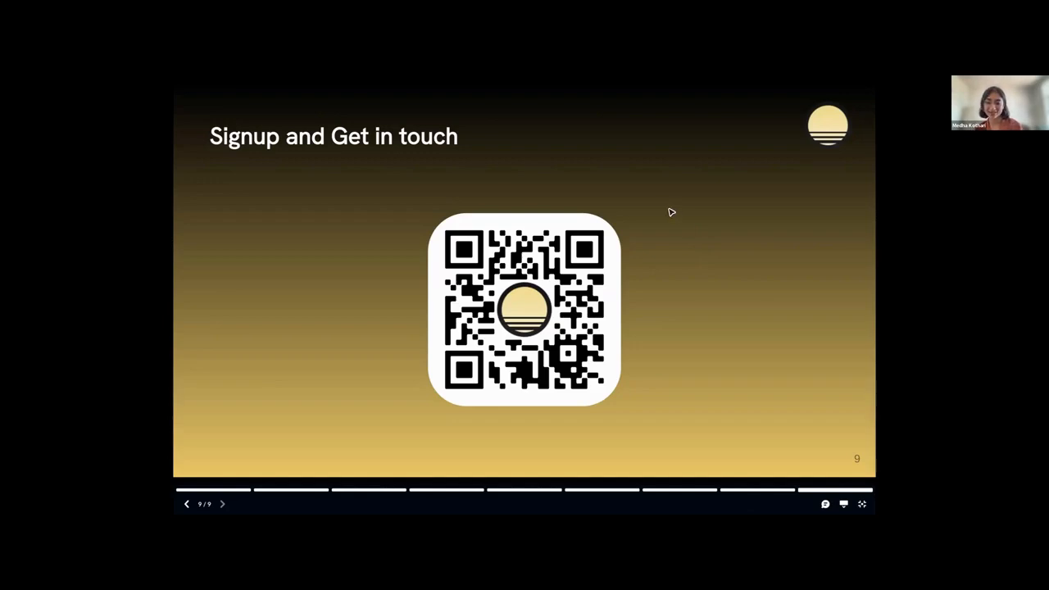